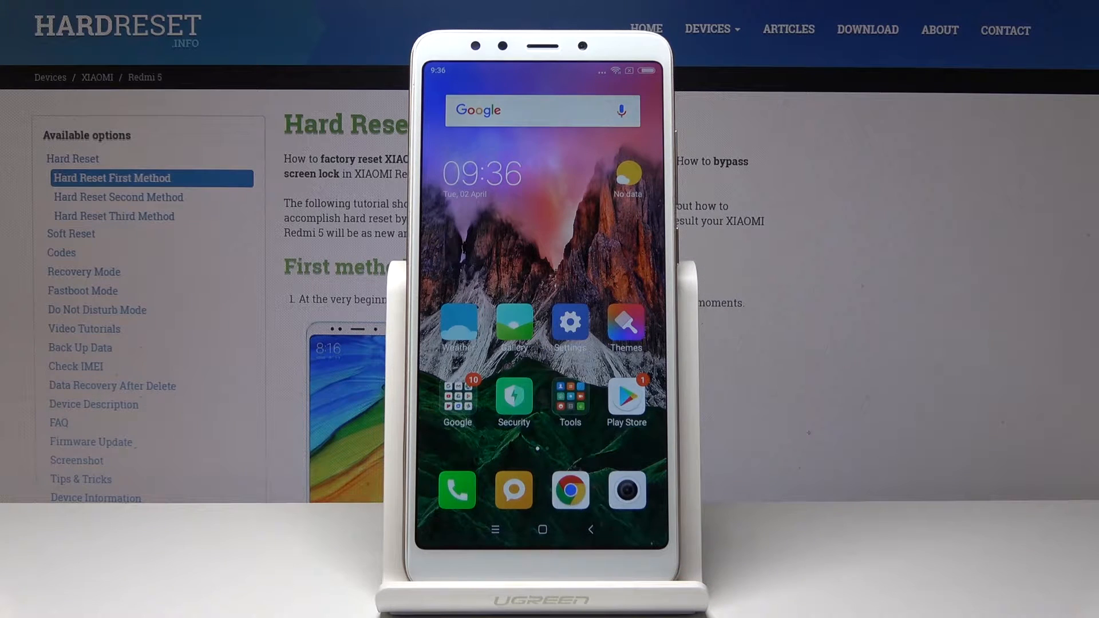
# - Launch Chrome from the home screen and decline the Data Saver offer, landing on the hardreset.info article
pyautogui.click(570, 491)
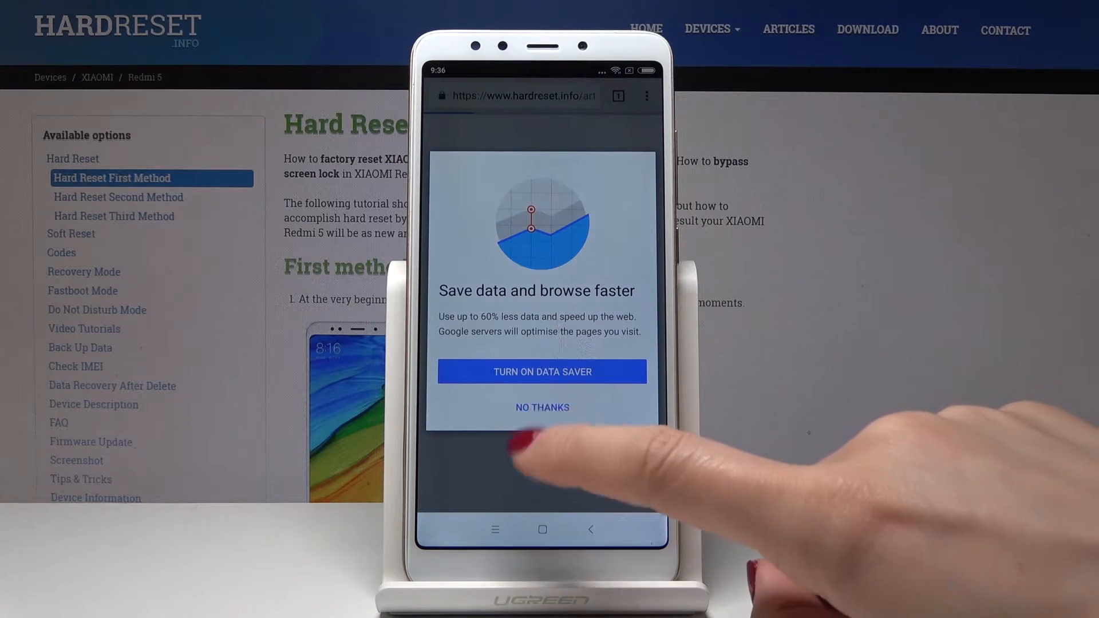
pyautogui.click(541, 408)
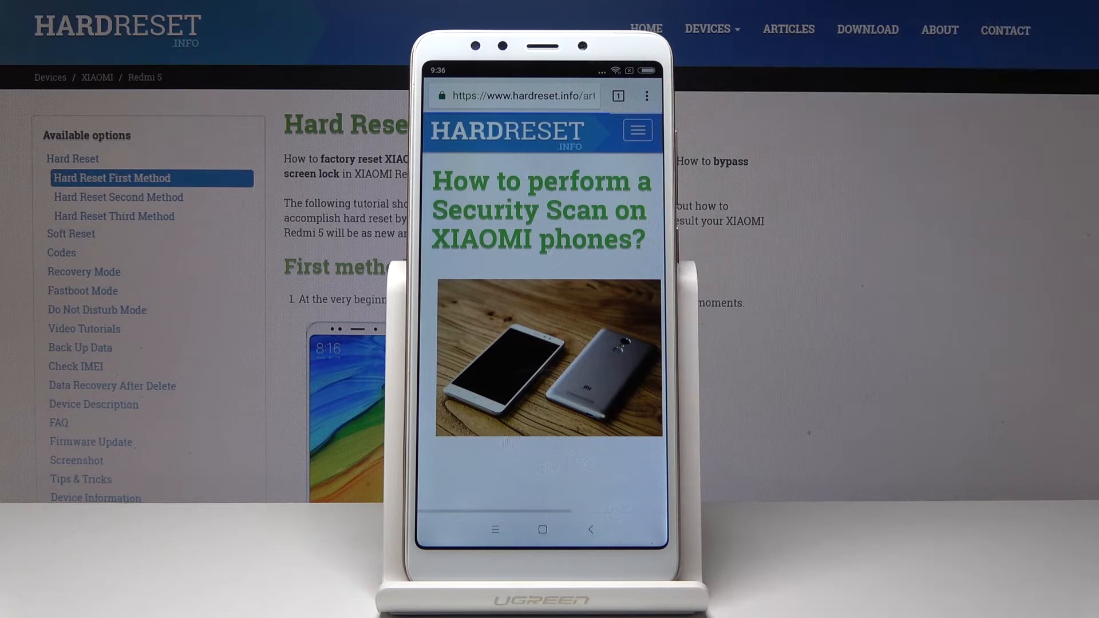
# - Show the History page via the three-dot menu and look through today's hardreset.info and Google search visits
pyautogui.click(645, 96)
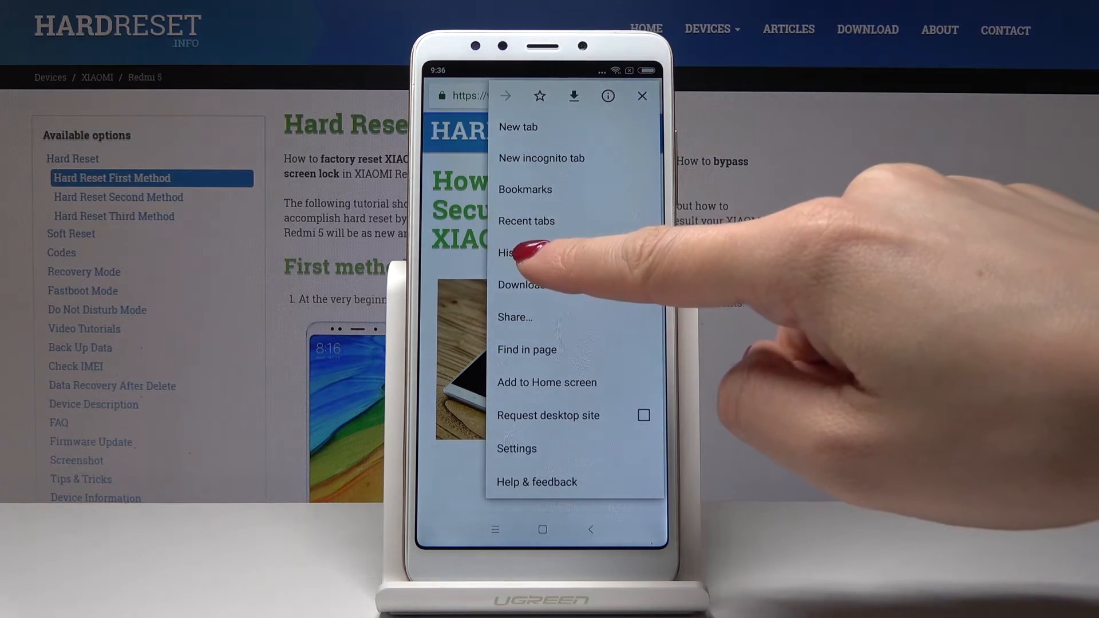
pyautogui.click(522, 251)
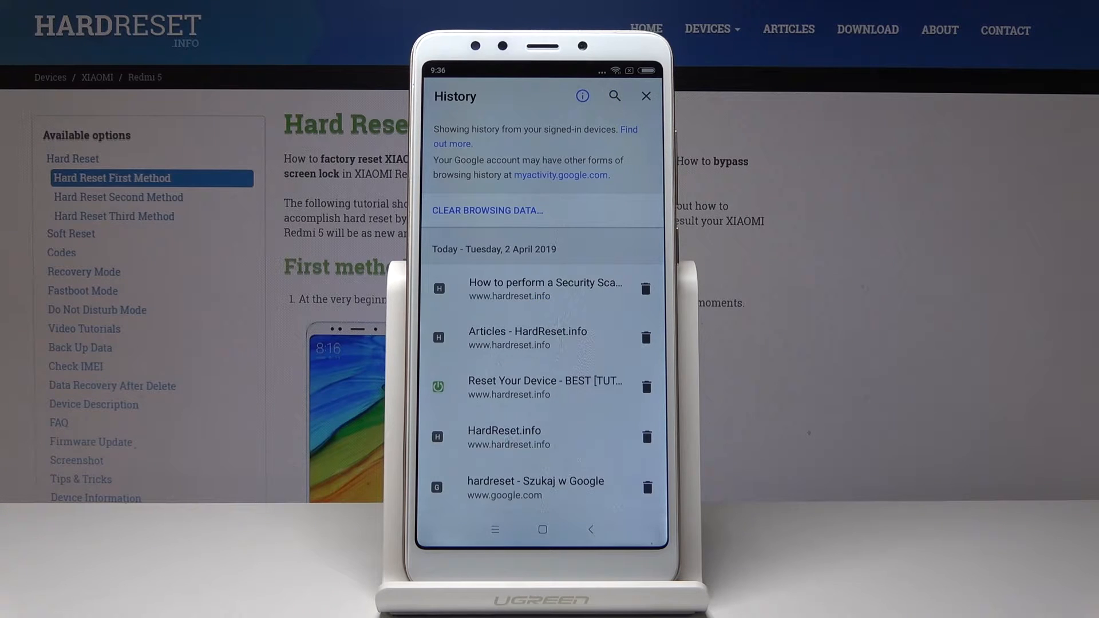
pyautogui.scroll(3)
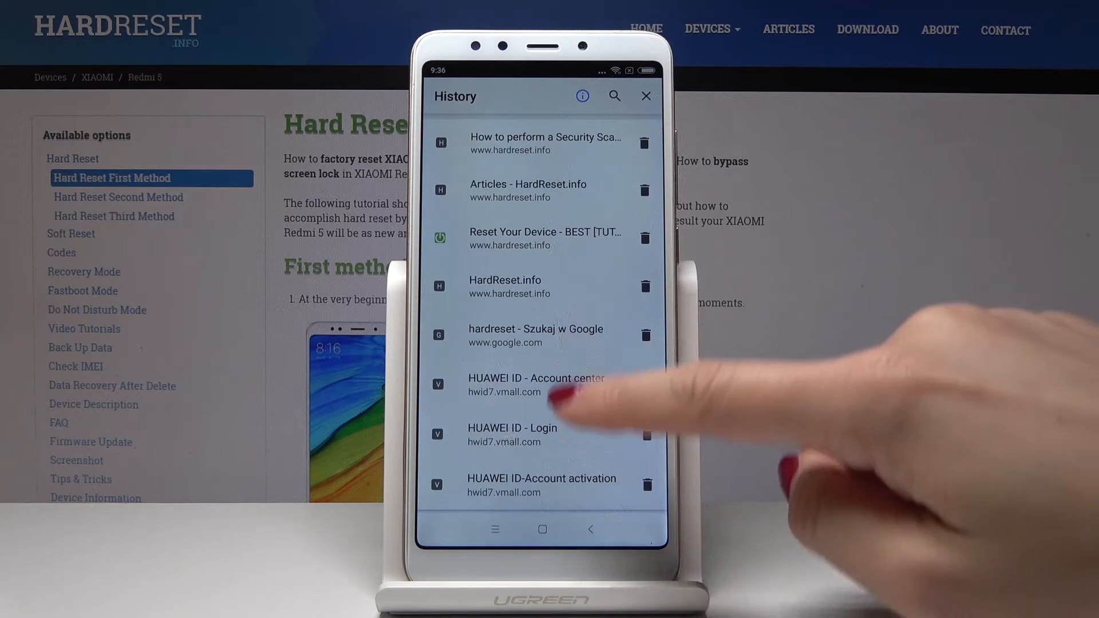
pyautogui.moveTo(624, 483)
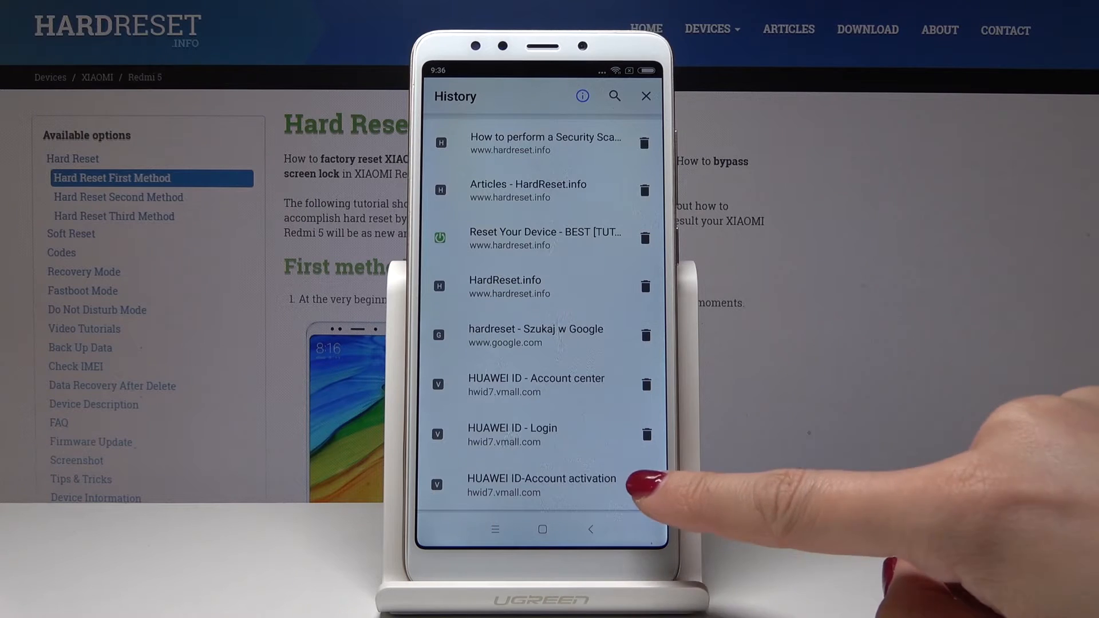
pyautogui.scroll(-3)
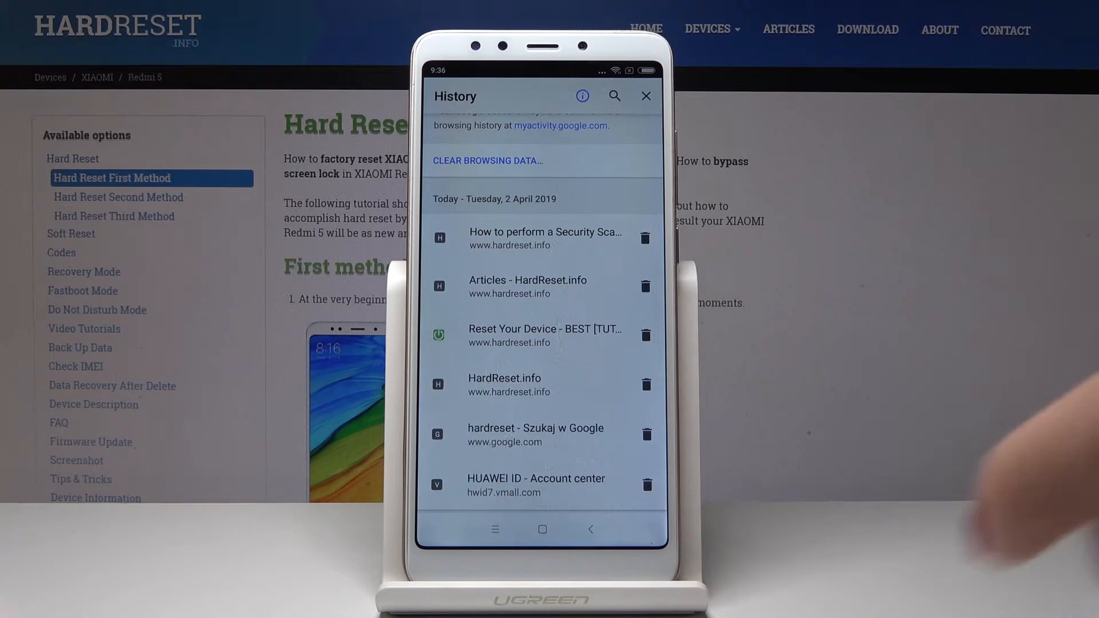
pyautogui.click(645, 484)
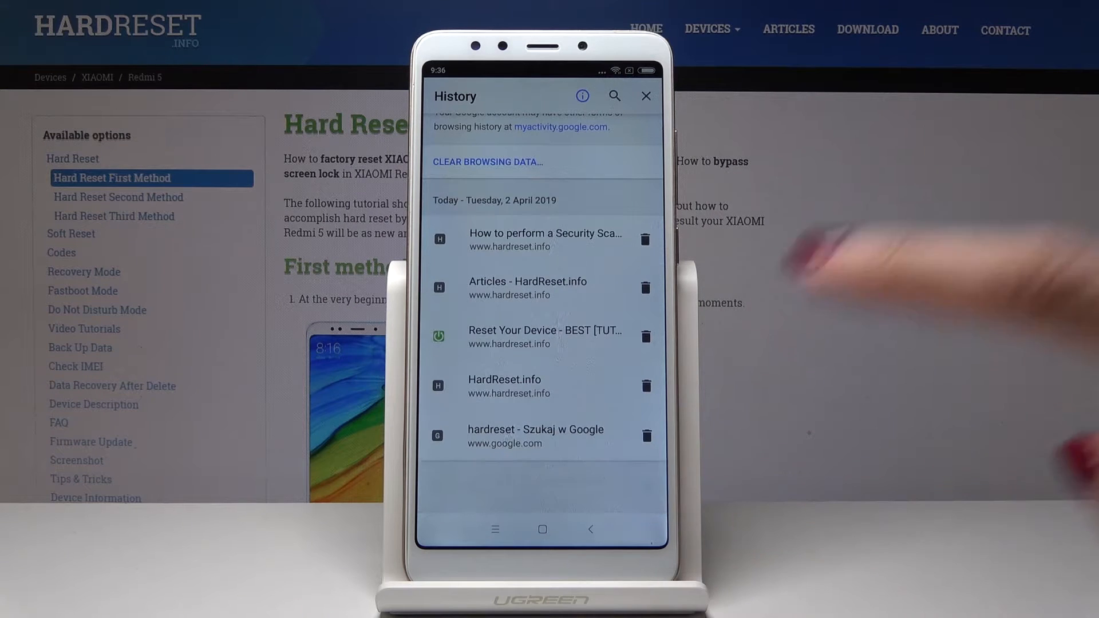
pyautogui.scroll(-3)
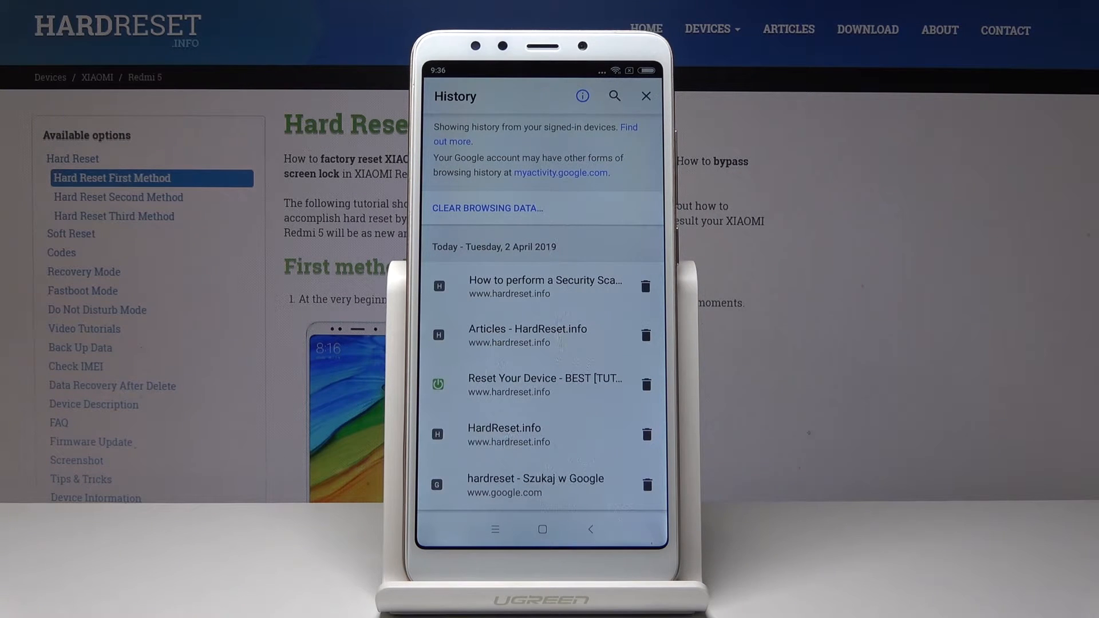
# - Reach Clear Browsing Data with the Advanced list of data types shown for all time
pyautogui.click(486, 209)
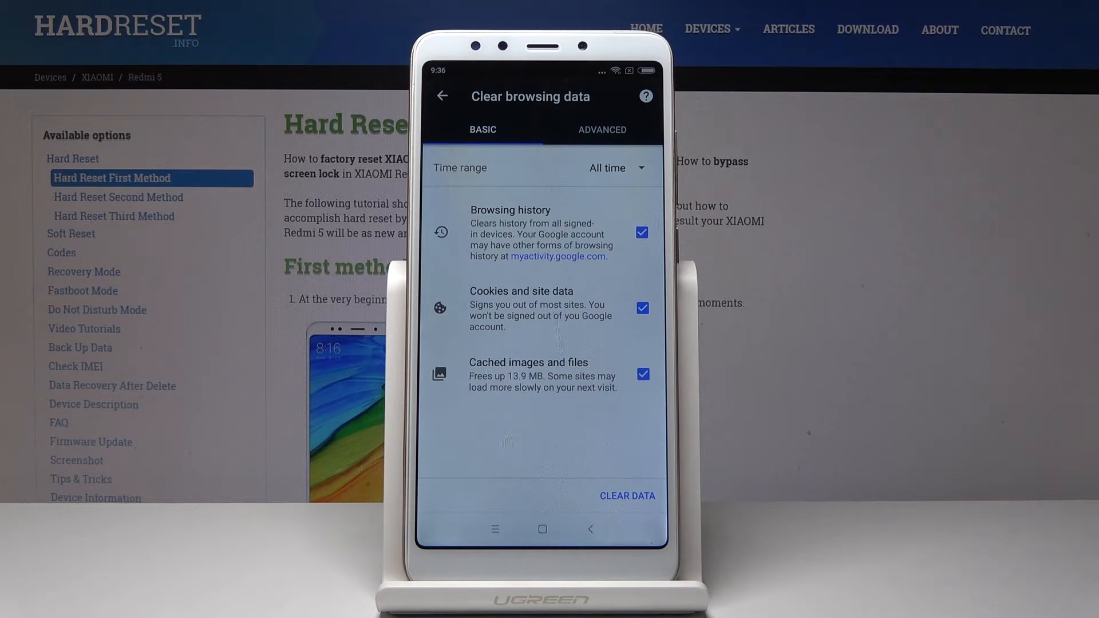
pyautogui.click(601, 130)
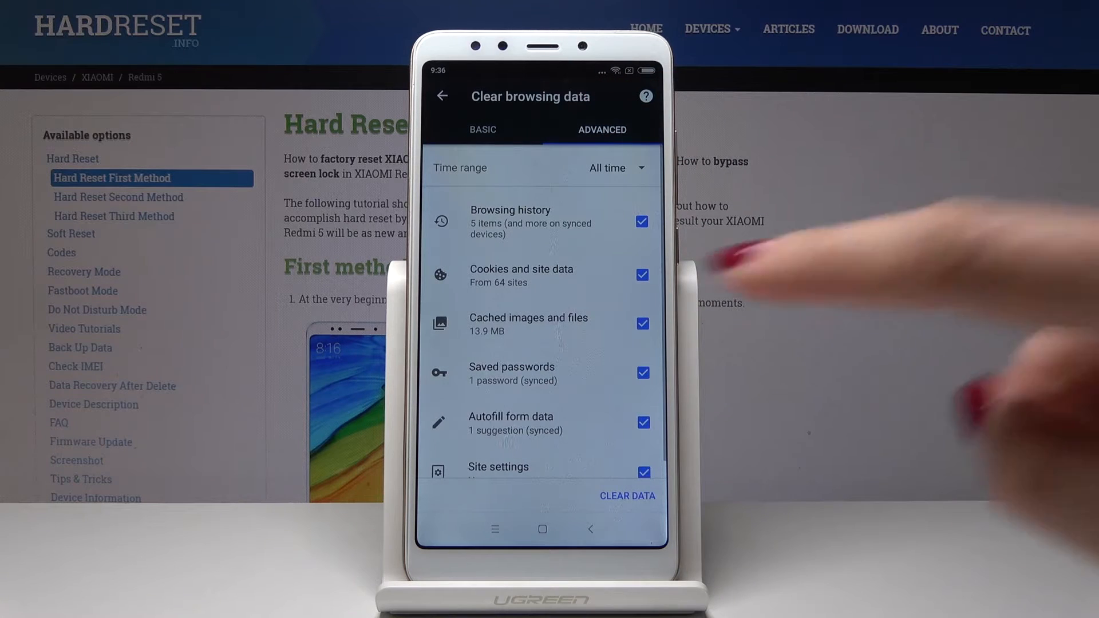
pyautogui.scroll(3)
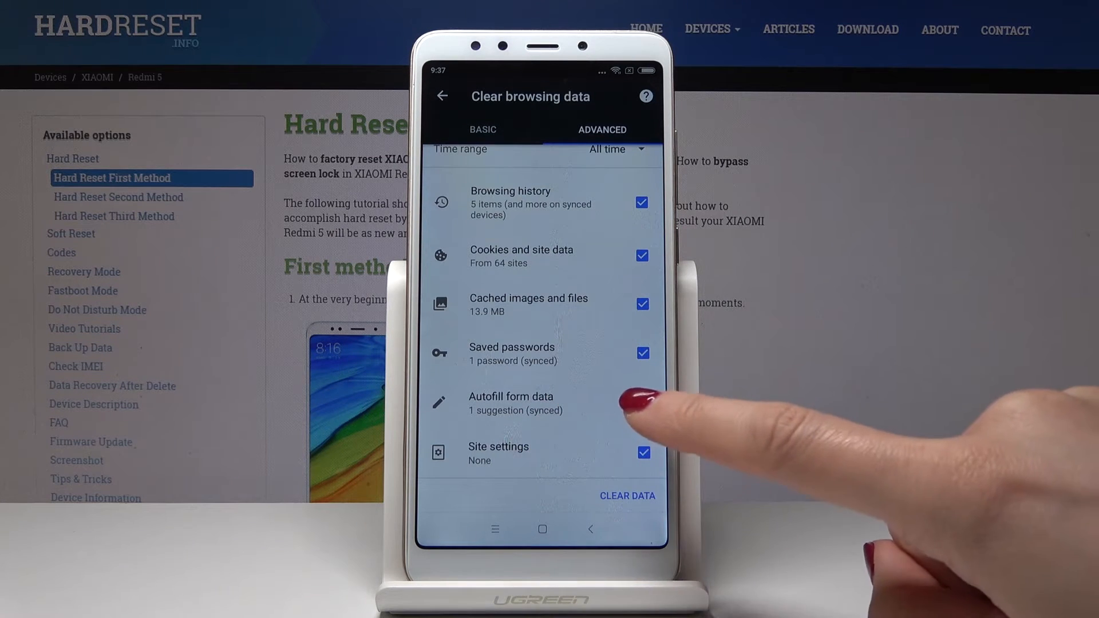
# - Untick Autofill form data and keep the time range at All time with the other data types checked
pyautogui.click(642, 402)
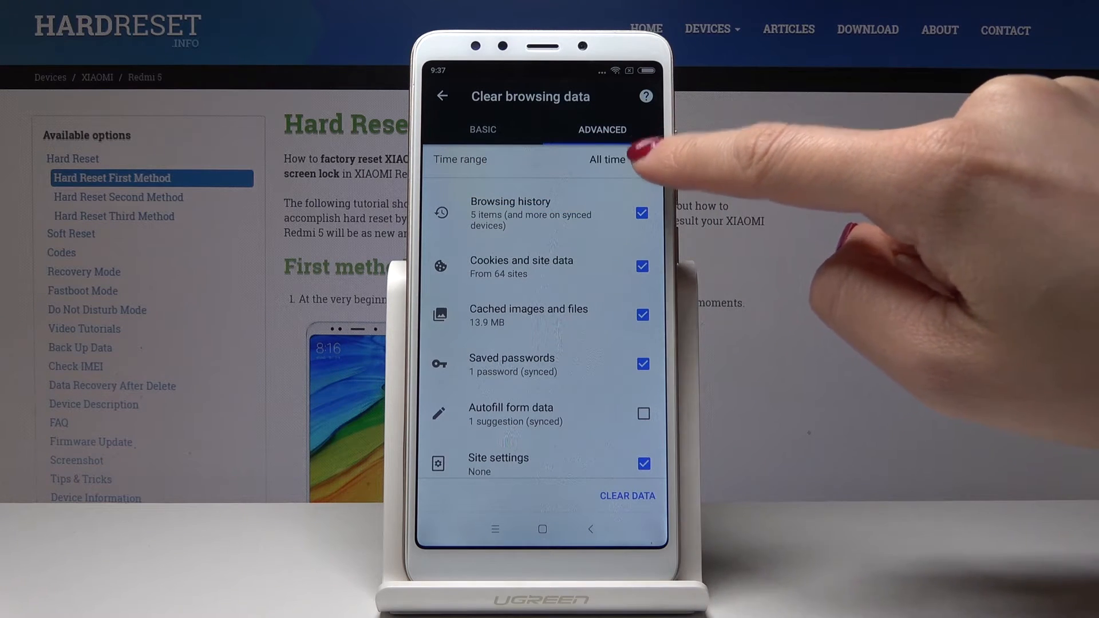
pyautogui.click(606, 159)
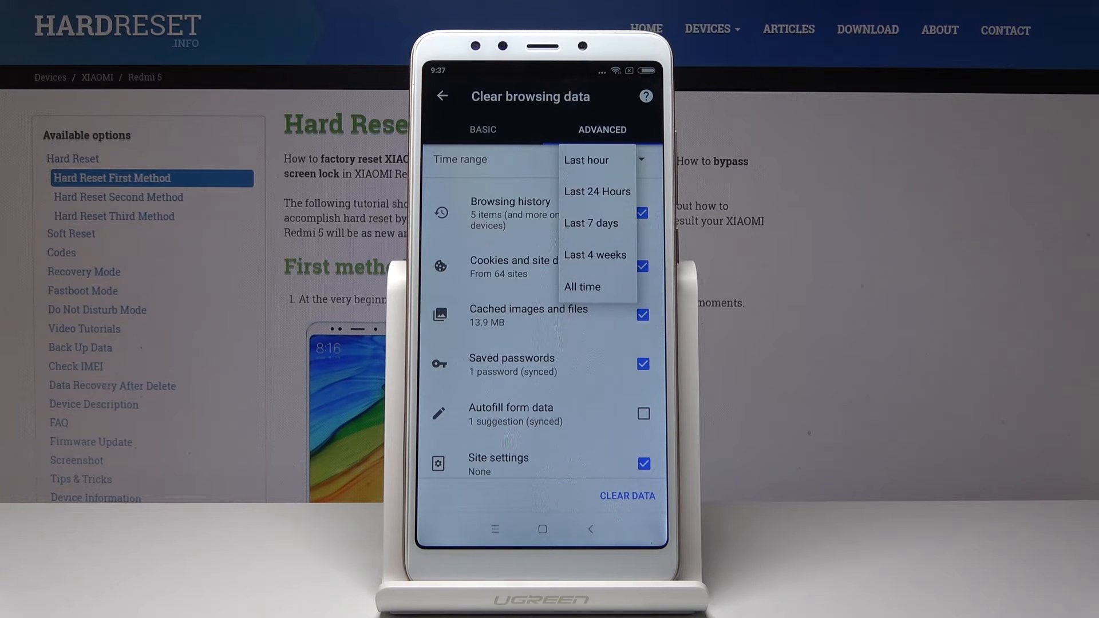
pyautogui.click(581, 286)
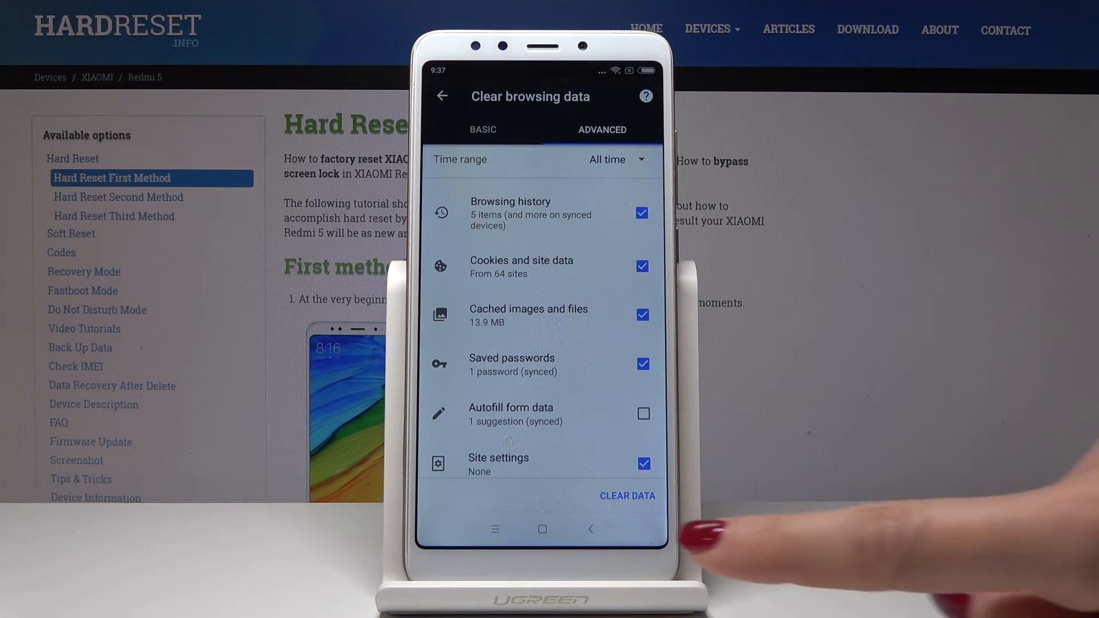
# - Clear the selected data, acknowledge the confirmation, and return to the phone's home screen
pyautogui.click(628, 496)
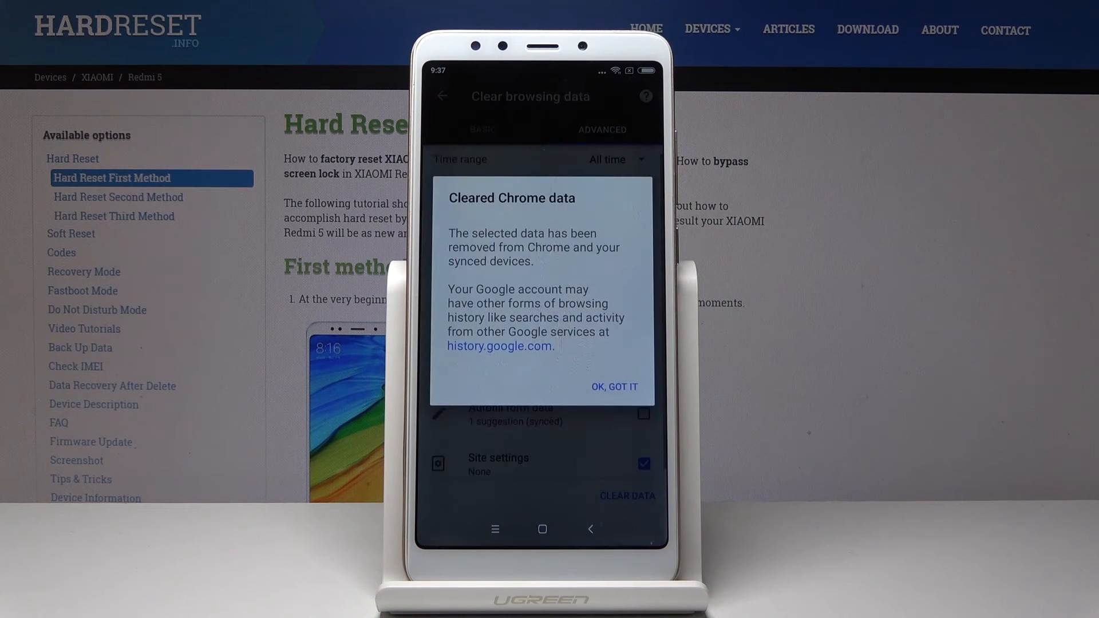
pyautogui.click(614, 386)
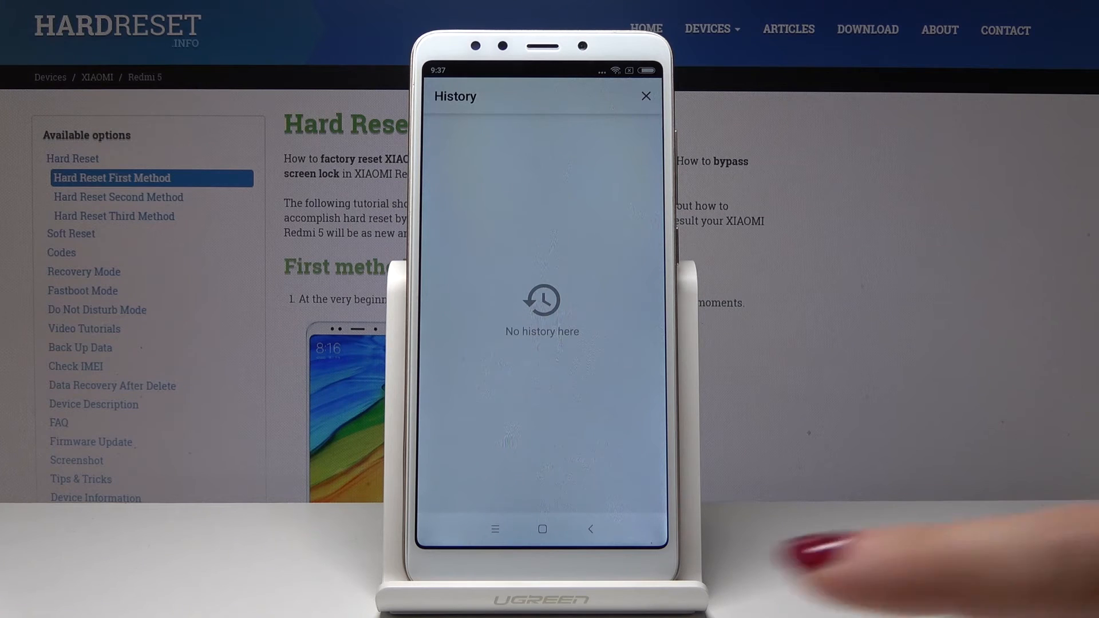
pyautogui.click(644, 97)
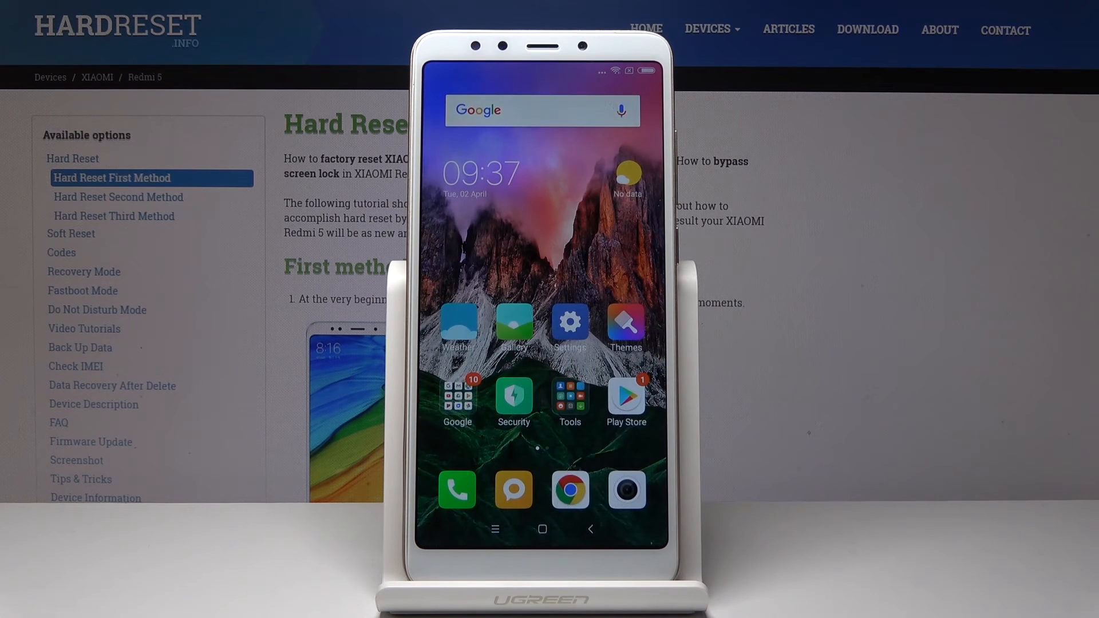